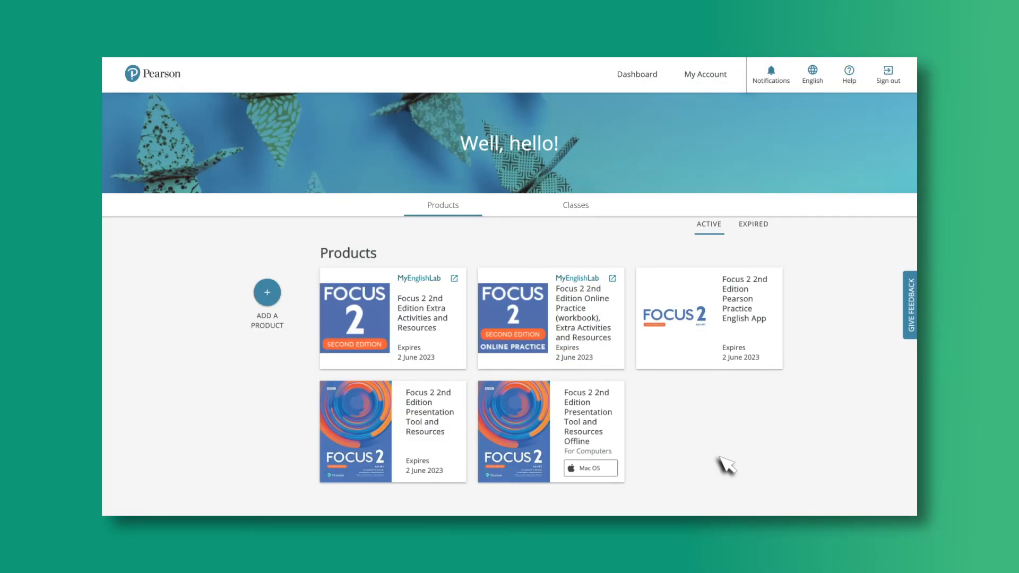
mouse_move(442, 341)
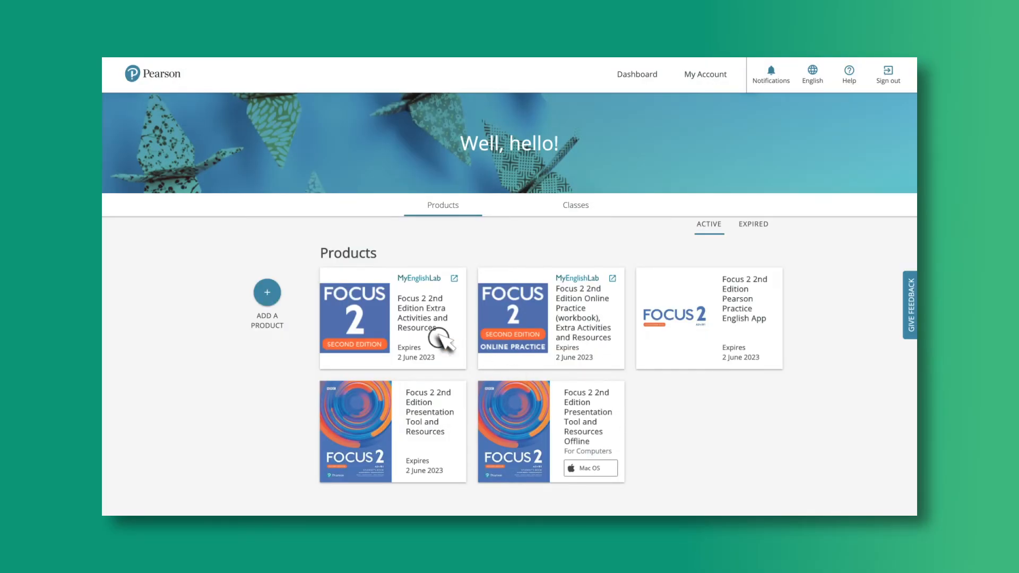
Dismiss the add-a-product access code prompt and open Focus 2 Online Practice in MyEnglishLab.
left_click(421, 278)
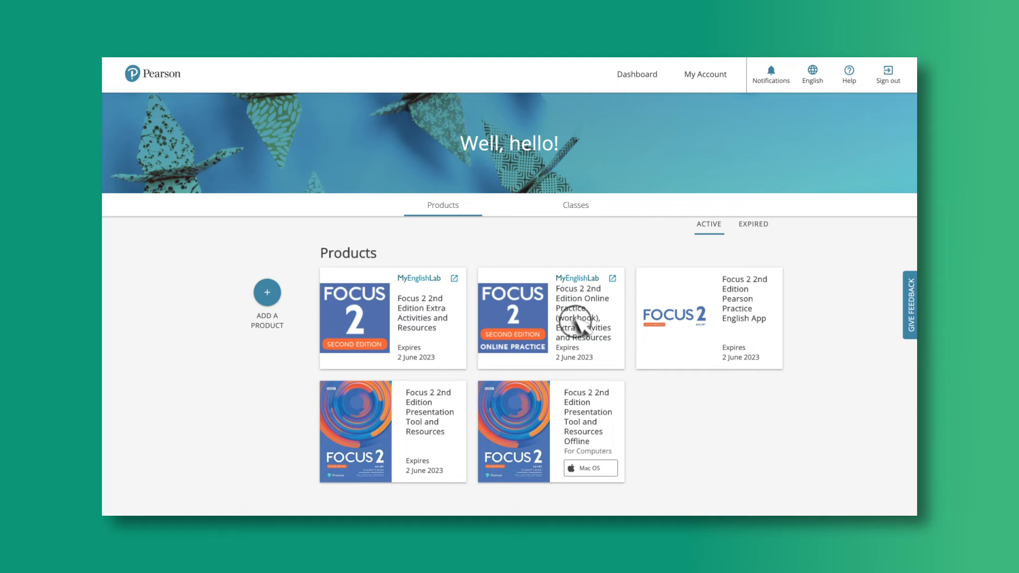
left_click(583, 278)
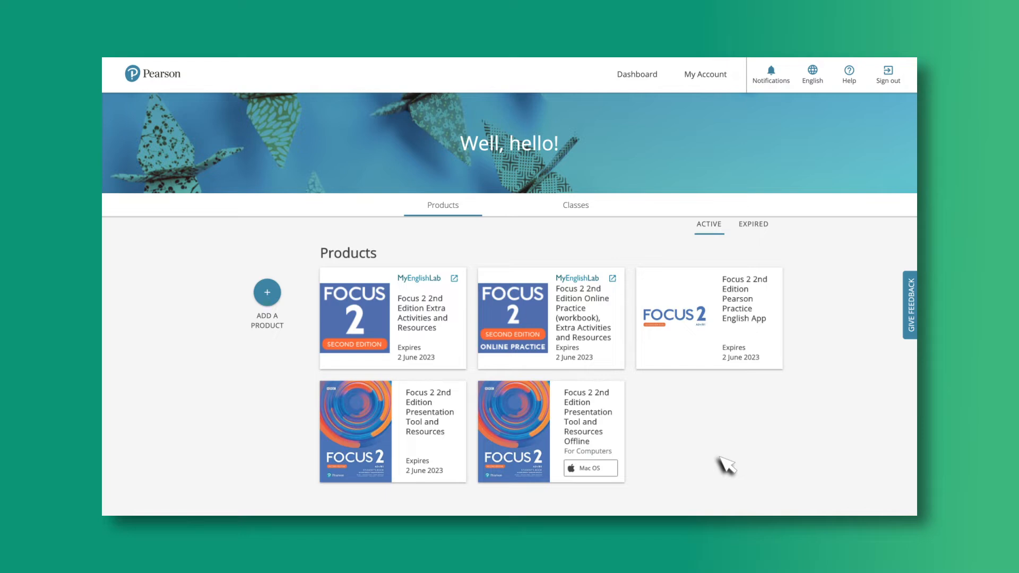
left_click(266, 293)
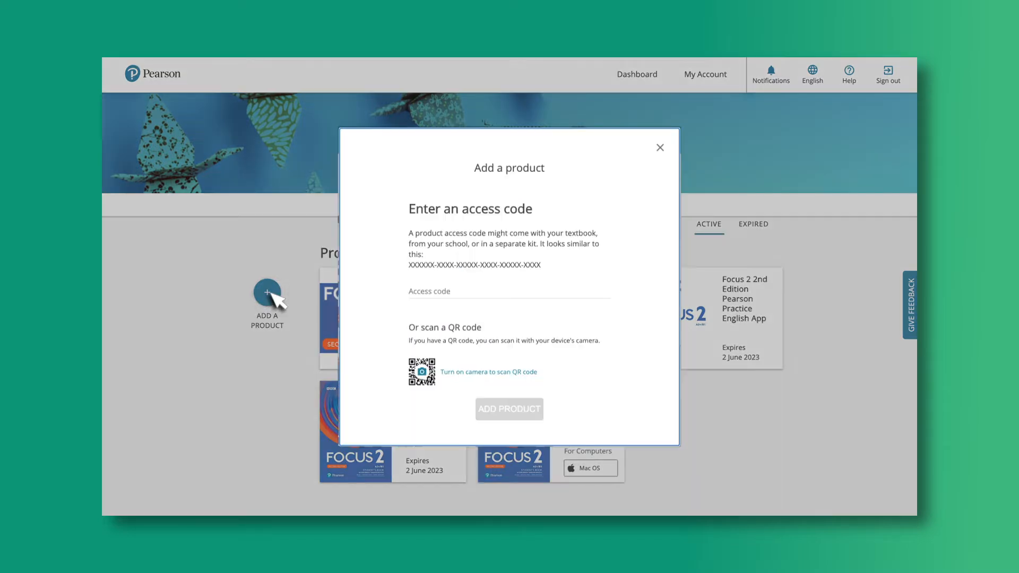
left_click(660, 148)
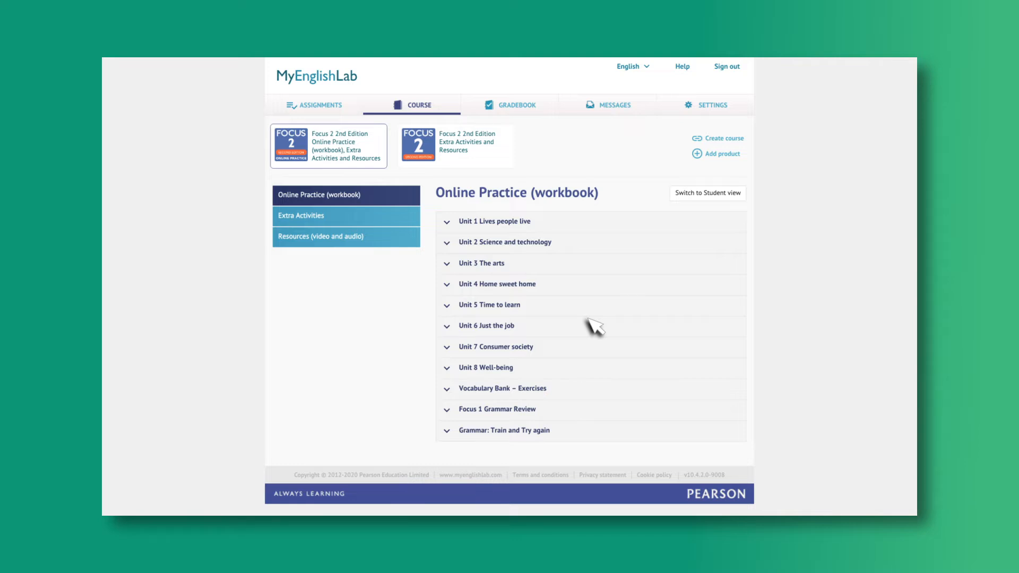
left_click(457, 145)
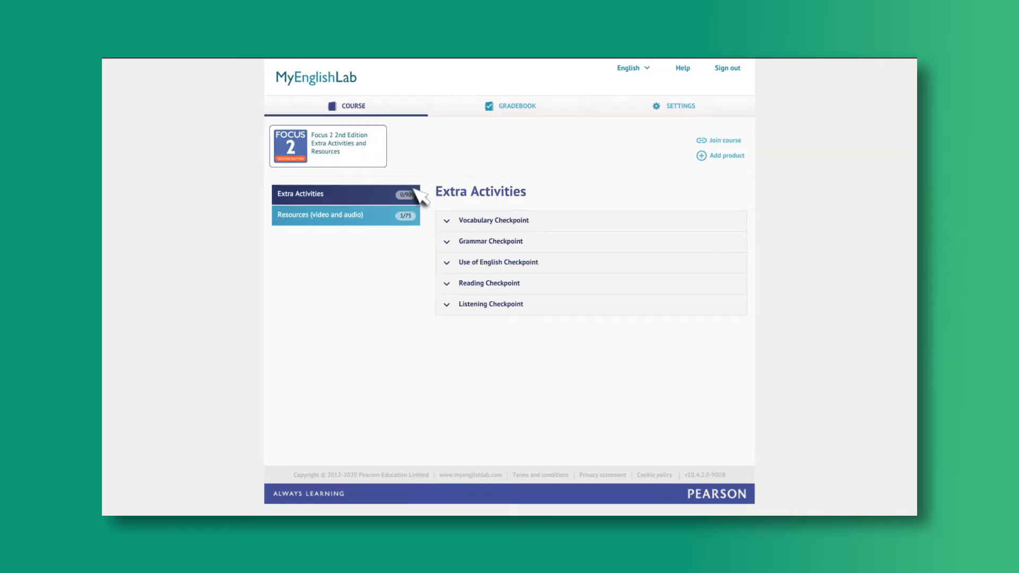
left_click(328, 144)
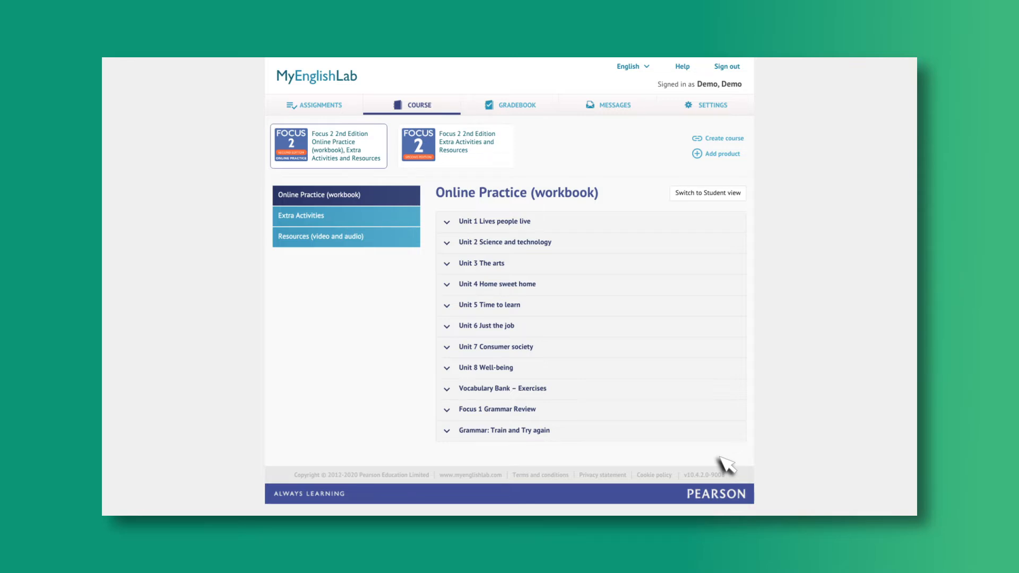
mouse_move(715, 143)
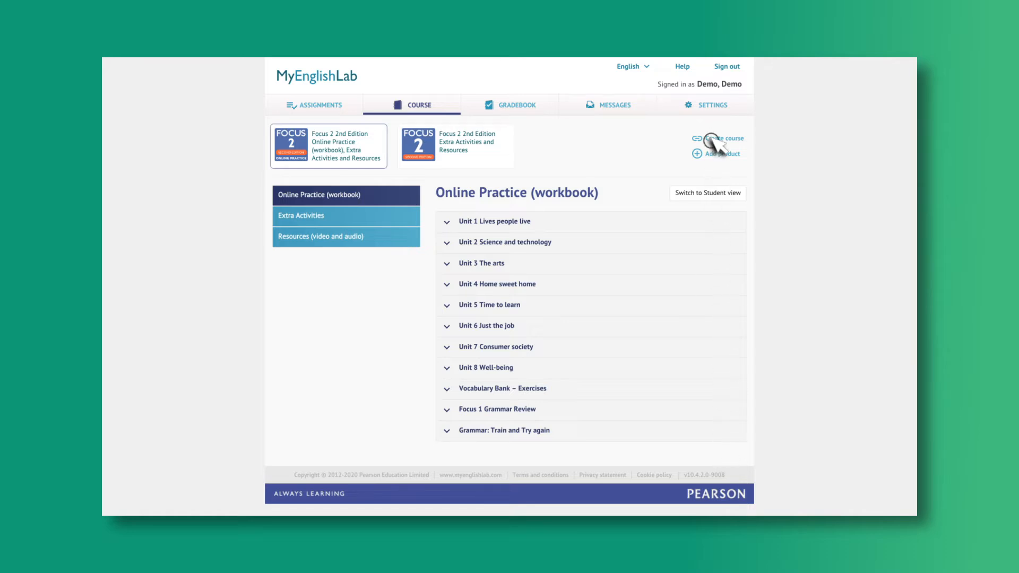
Start a new course named Focus Set Course ending 30 Jun 2021 with the Online Practice (workbook) product.
left_click(715, 138)
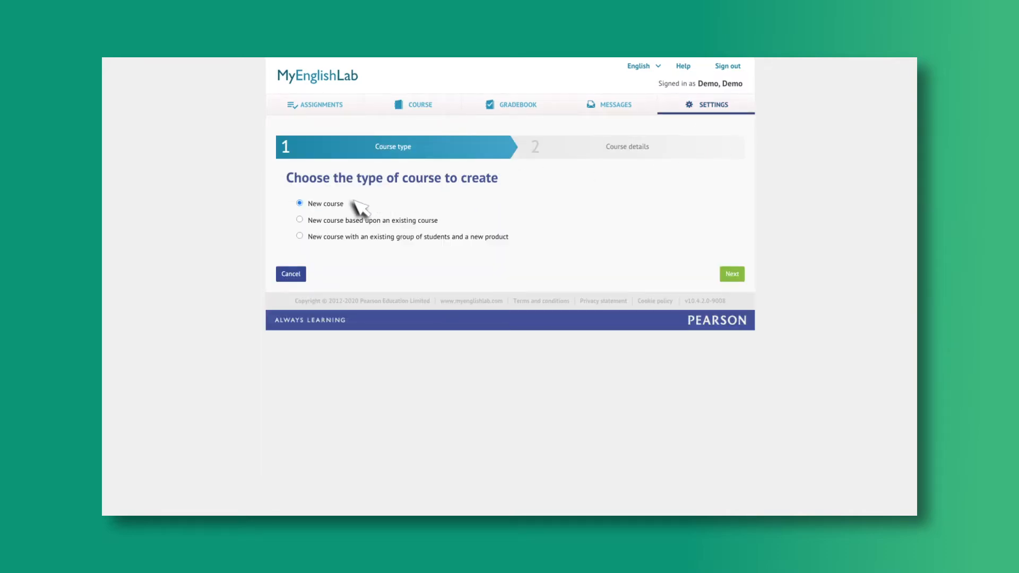
left_click(731, 274)
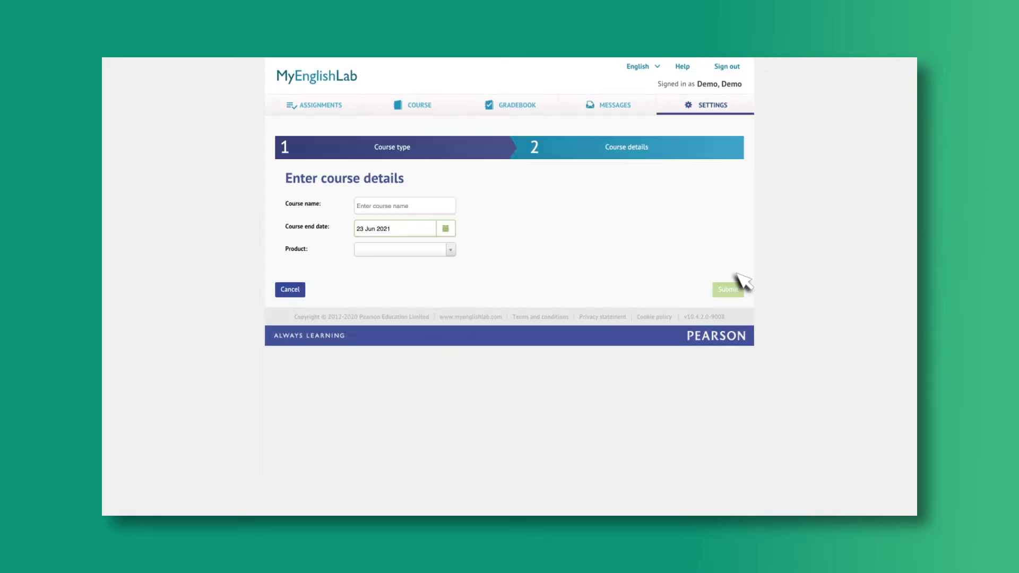
left_click(447, 228)
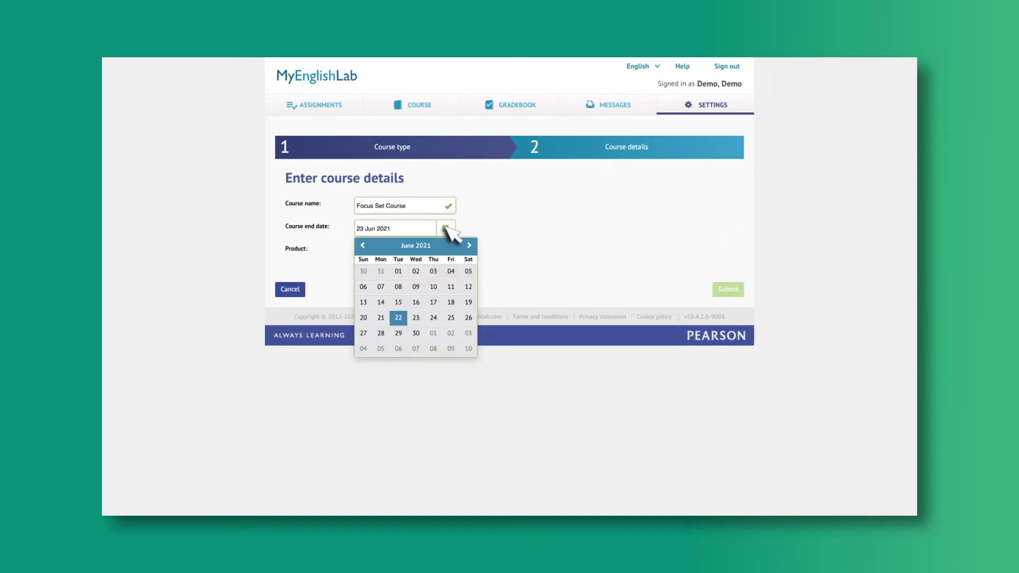
left_click(415, 332)
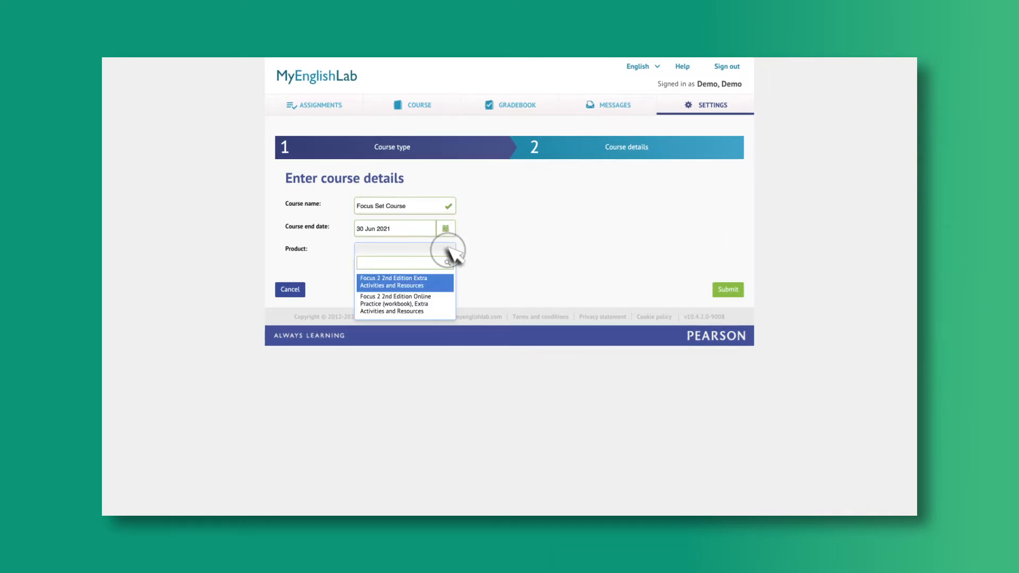
left_click(395, 304)
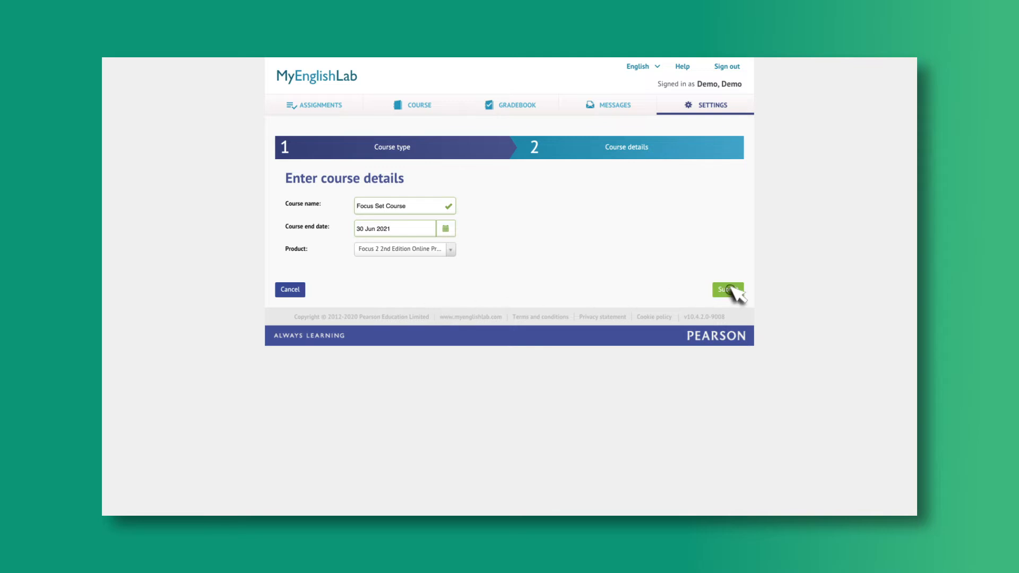
Submit the course details and confirm, returning to the course cards.
left_click(727, 289)
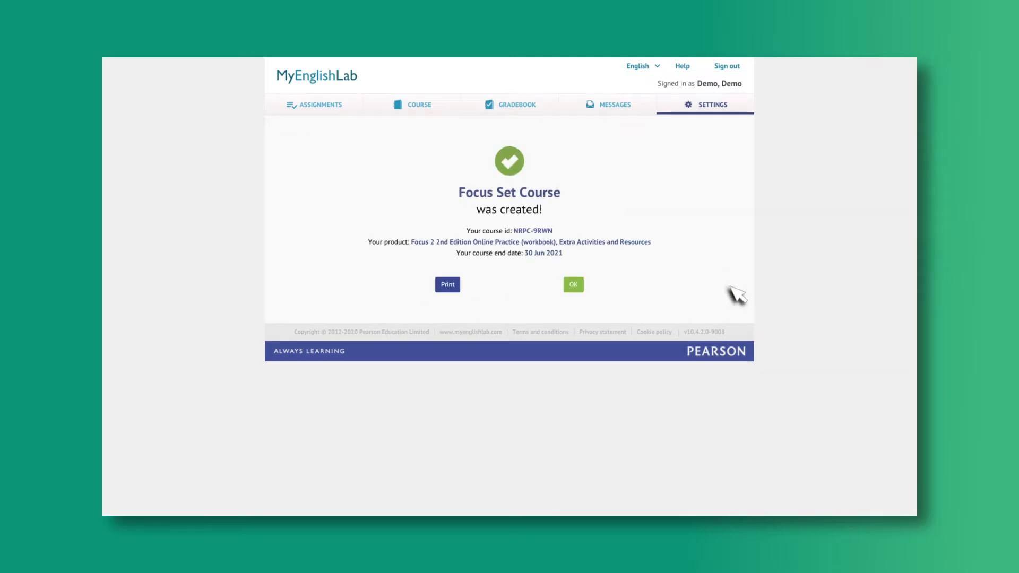
mouse_move(583, 299)
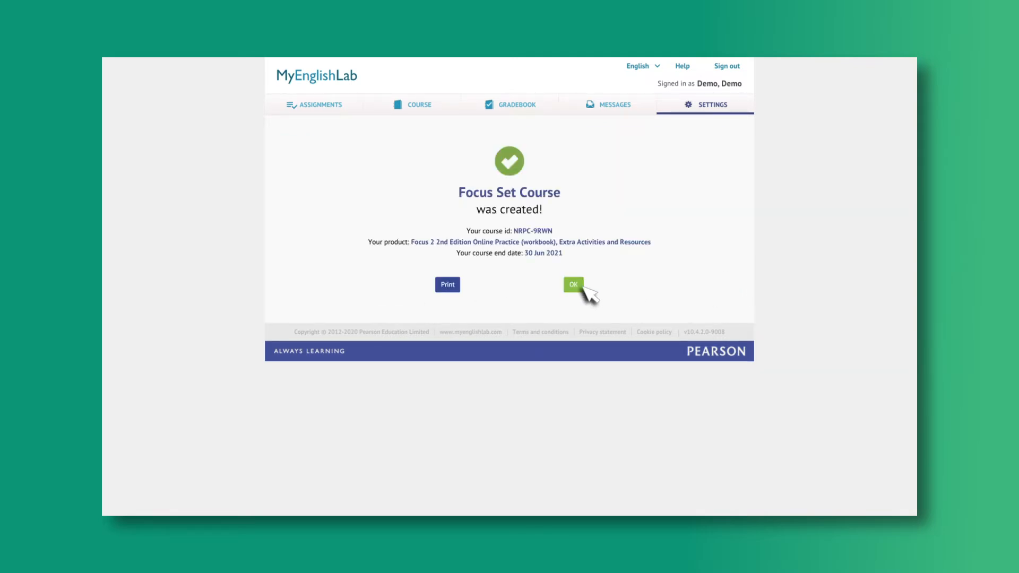
left_click(447, 285)
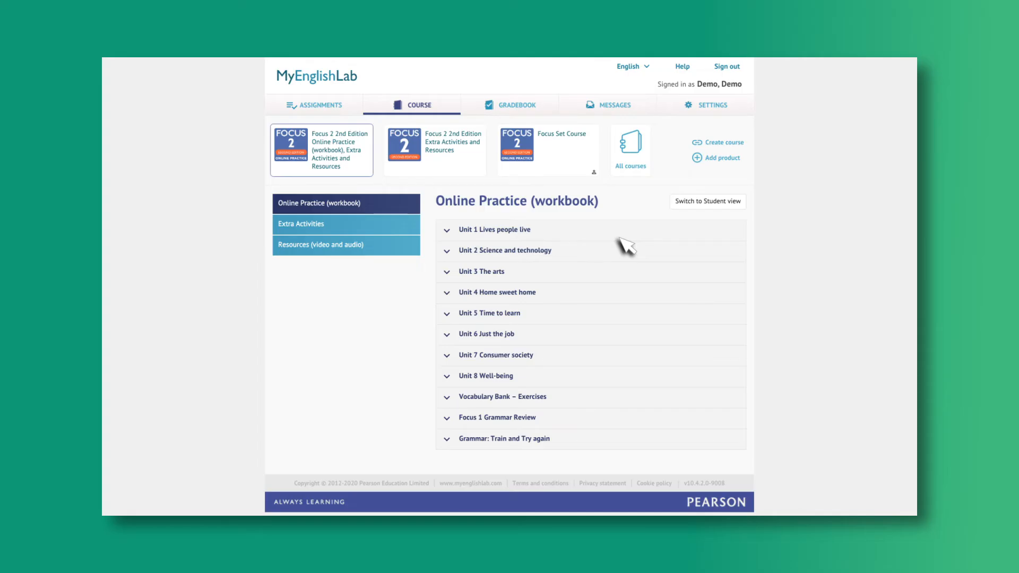
left_click(711, 105)
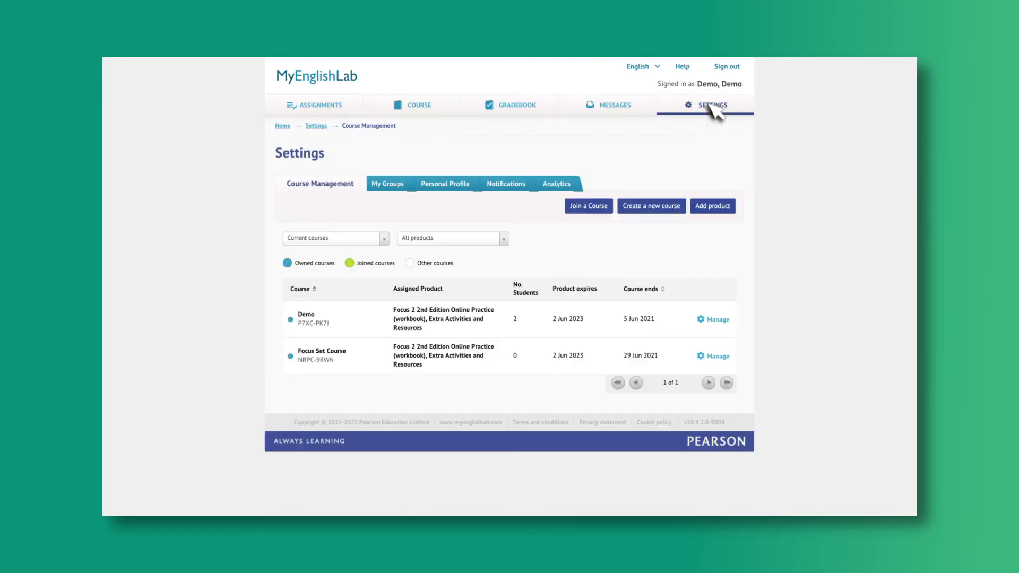
mouse_move(717, 189)
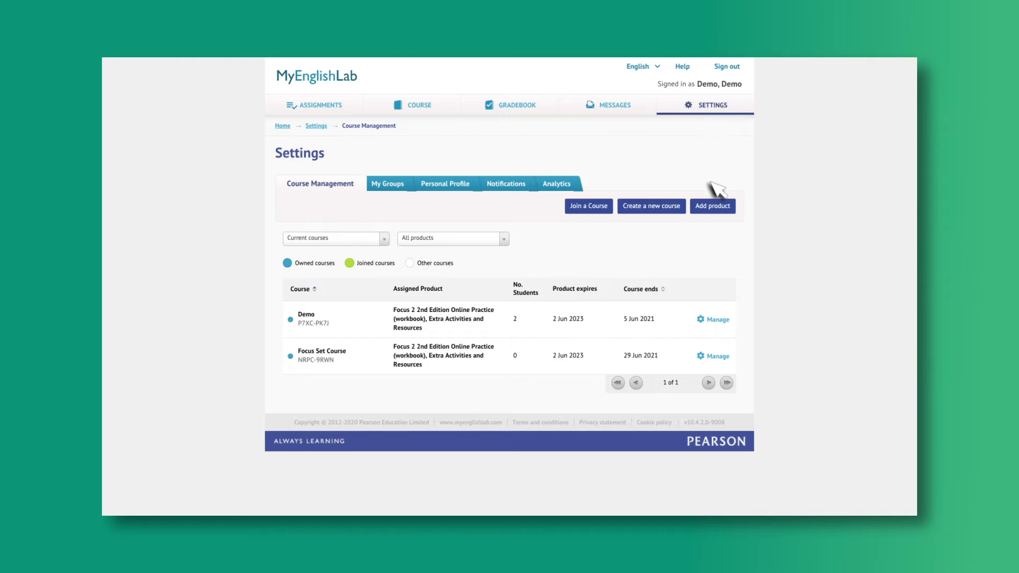
left_click(716, 357)
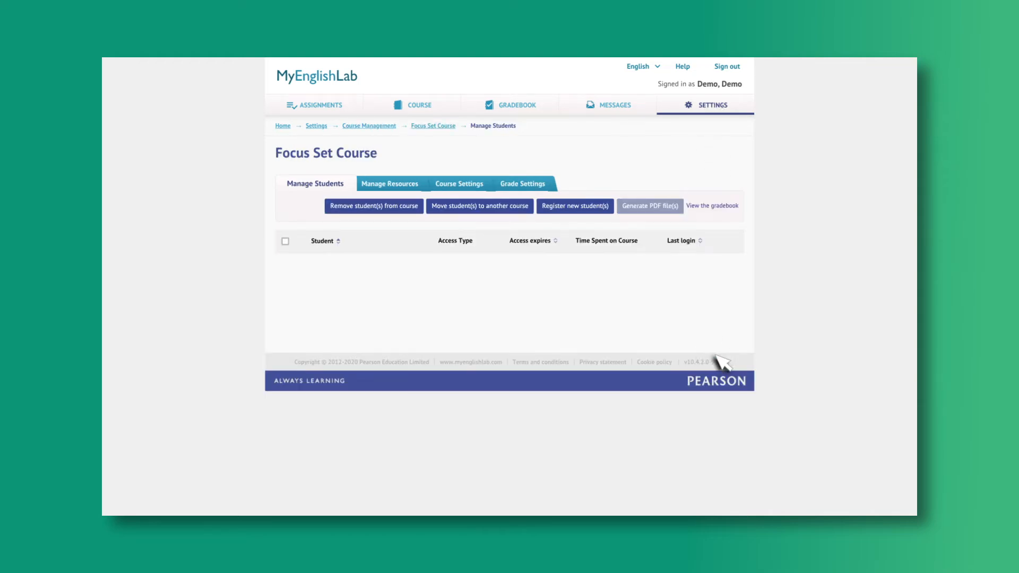
mouse_move(340, 205)
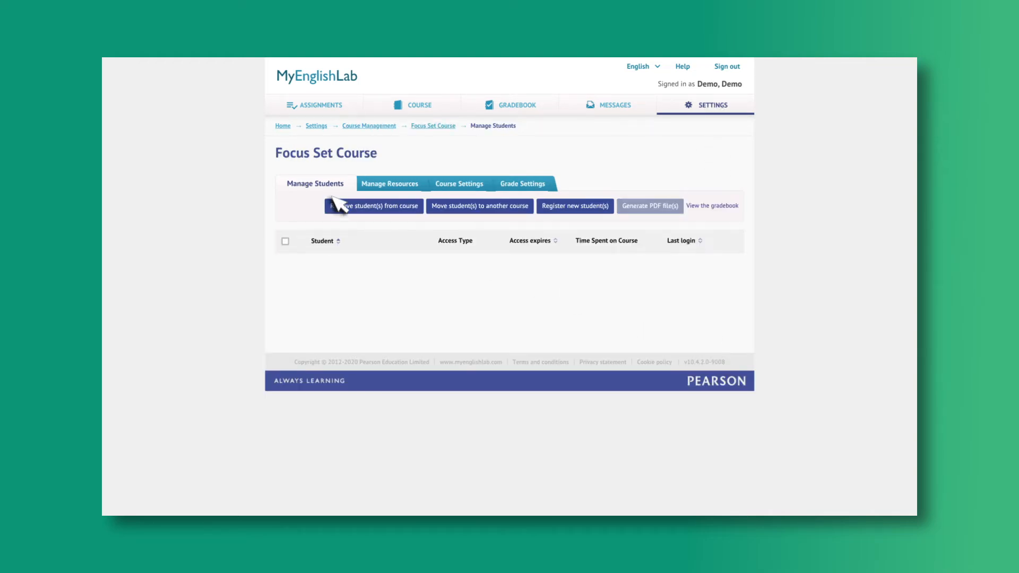
left_click(387, 182)
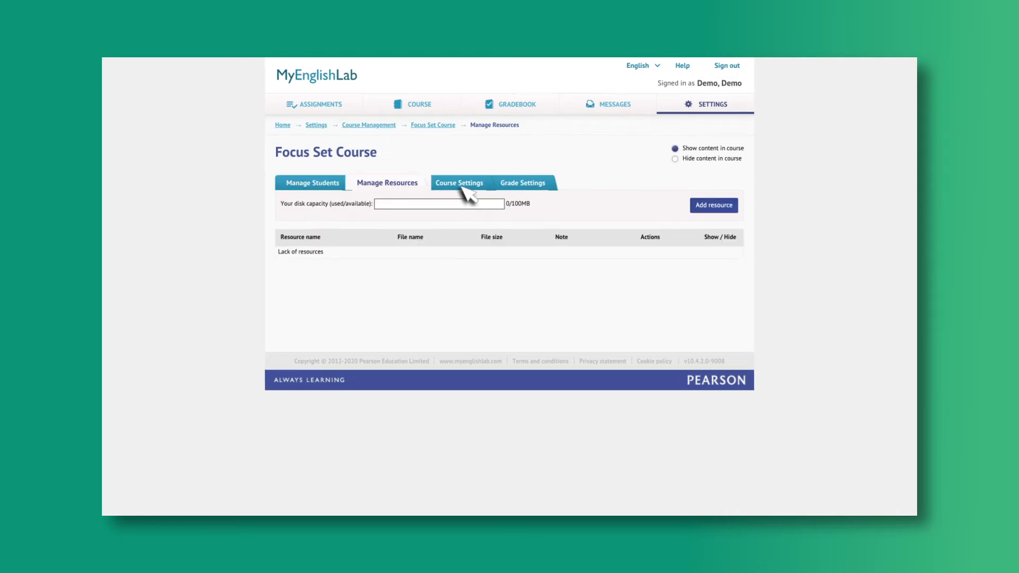
left_click(520, 183)
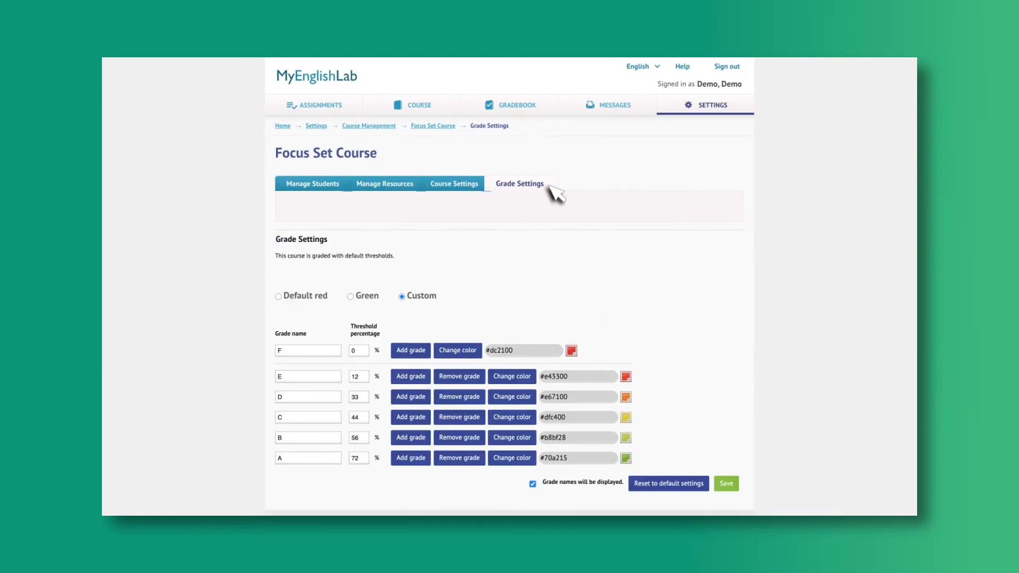
left_click(419, 106)
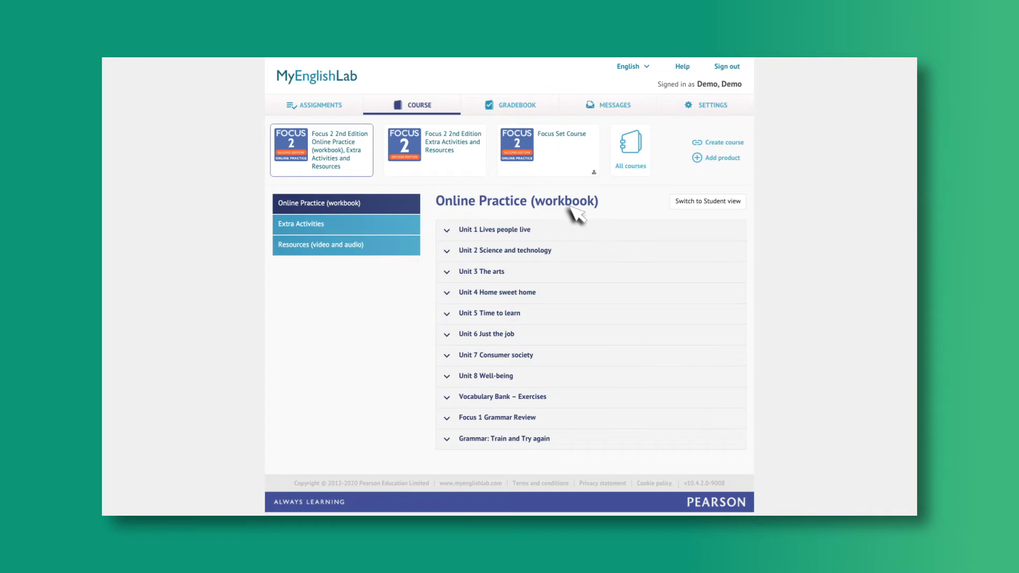
mouse_move(374, 85)
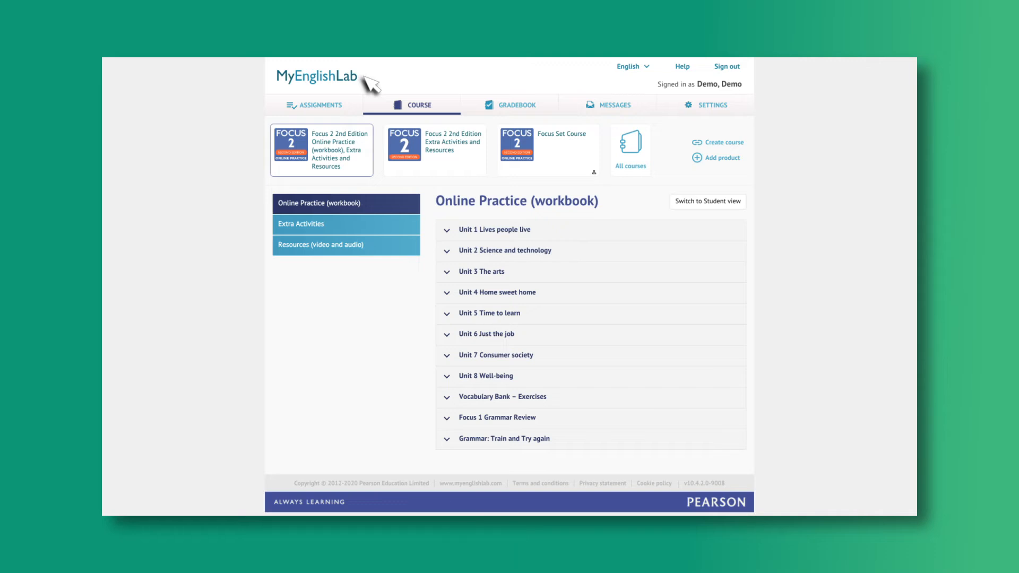
mouse_move(443, 92)
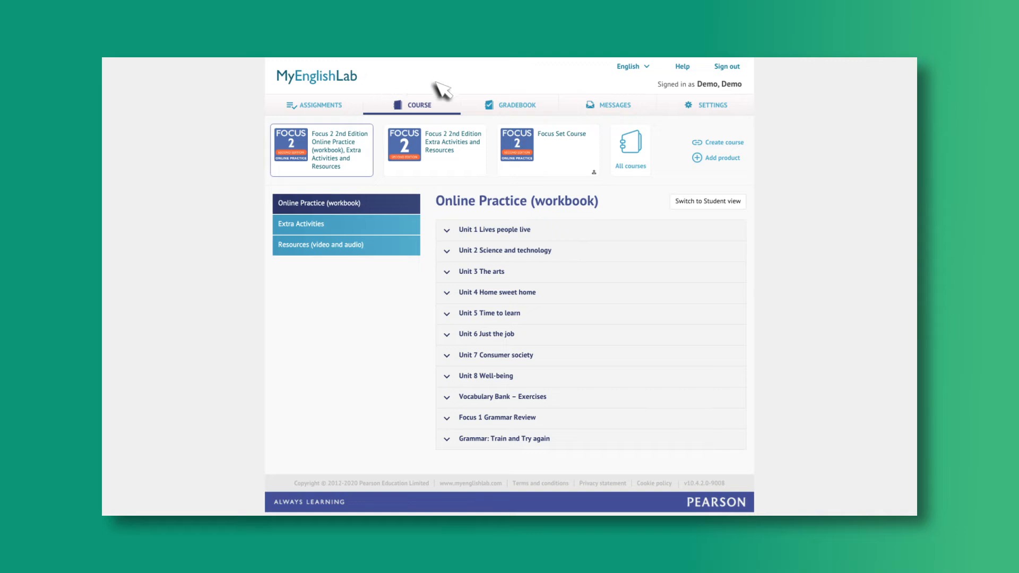
Reach the Focus Set Course student management page via Course Management settings.
left_click(712, 105)
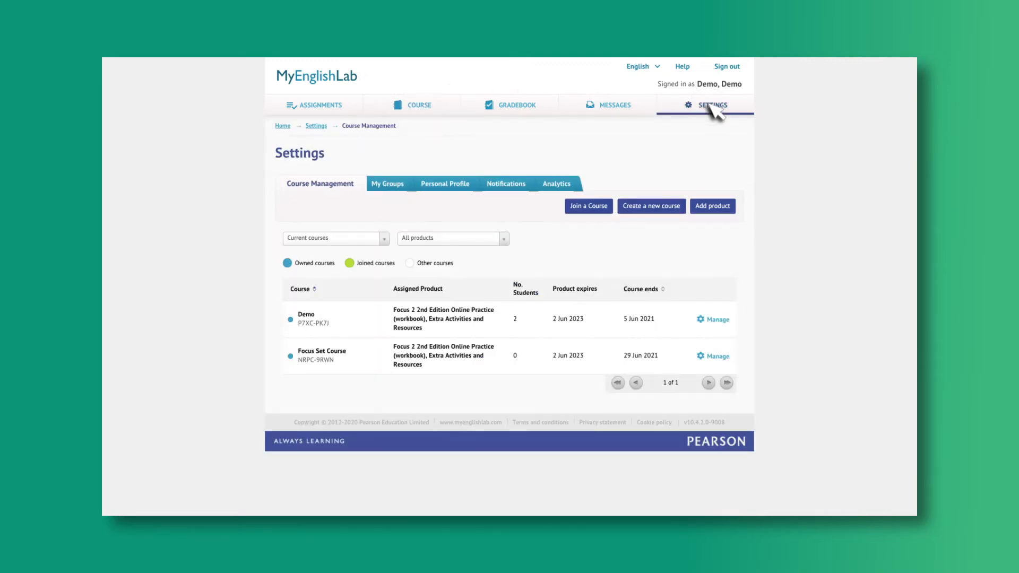
mouse_move(722, 364)
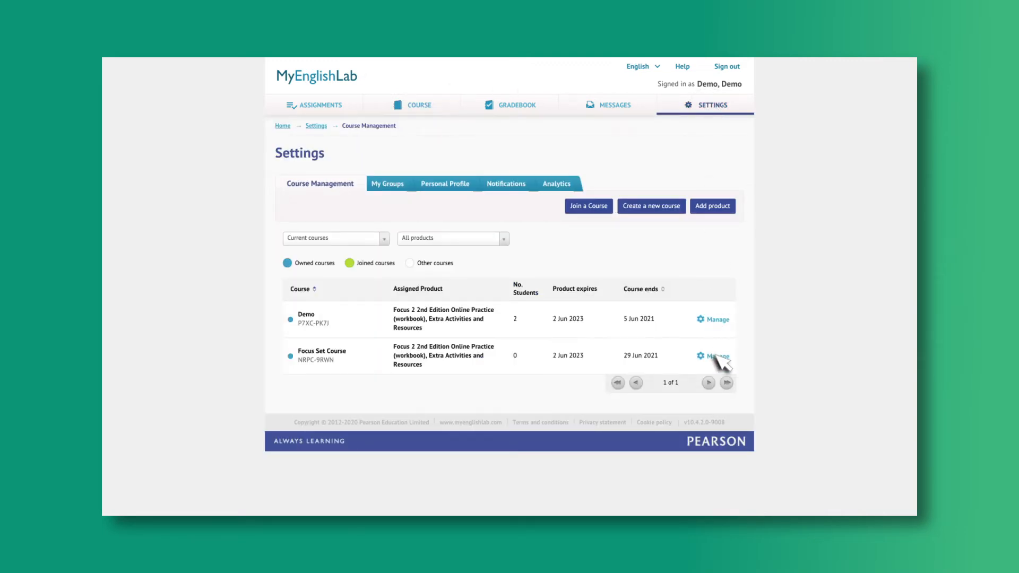
left_click(717, 356)
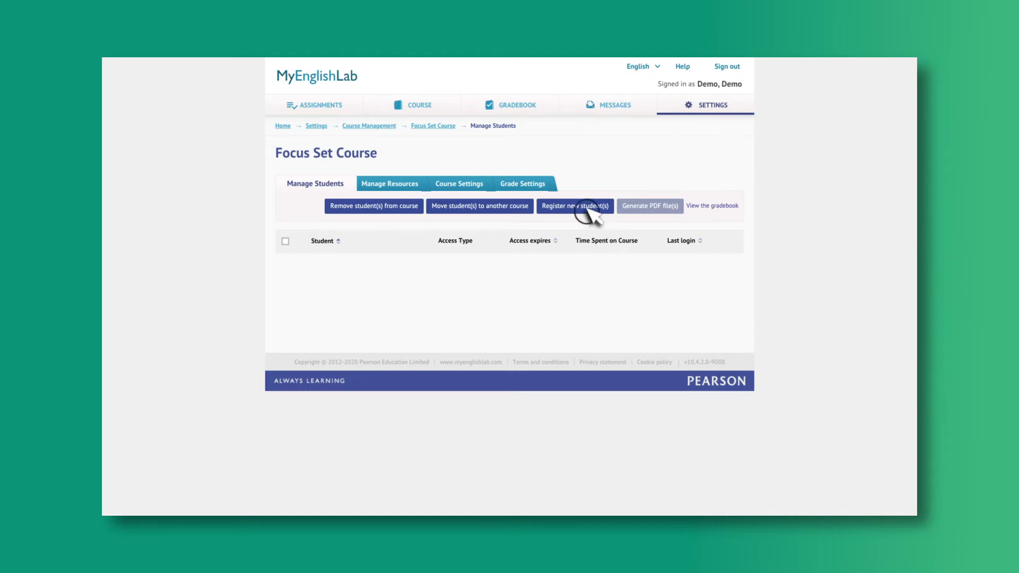
Register a new student with a generated password and return to the course content.
left_click(574, 206)
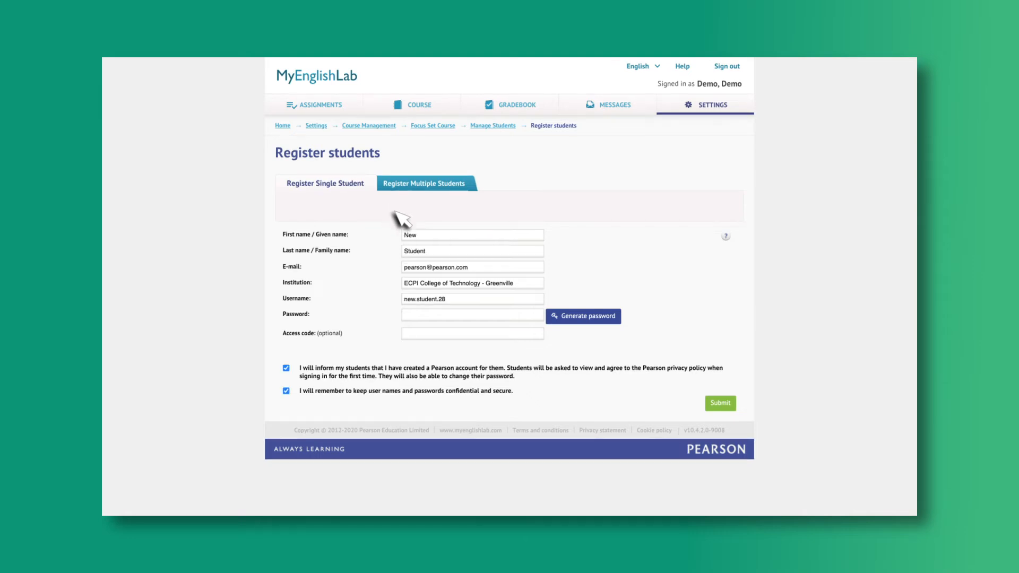
left_click(583, 316)
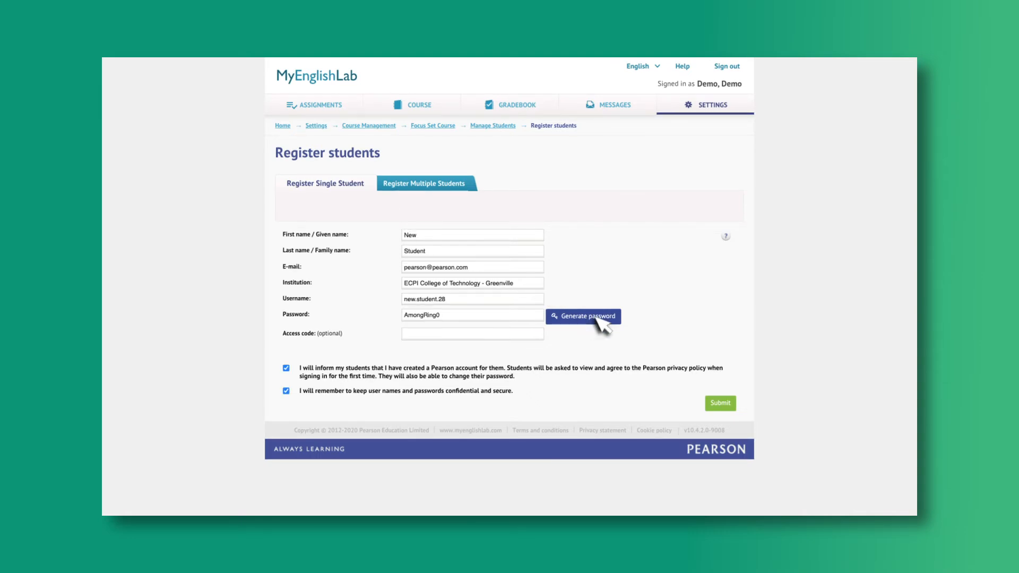
left_click(720, 403)
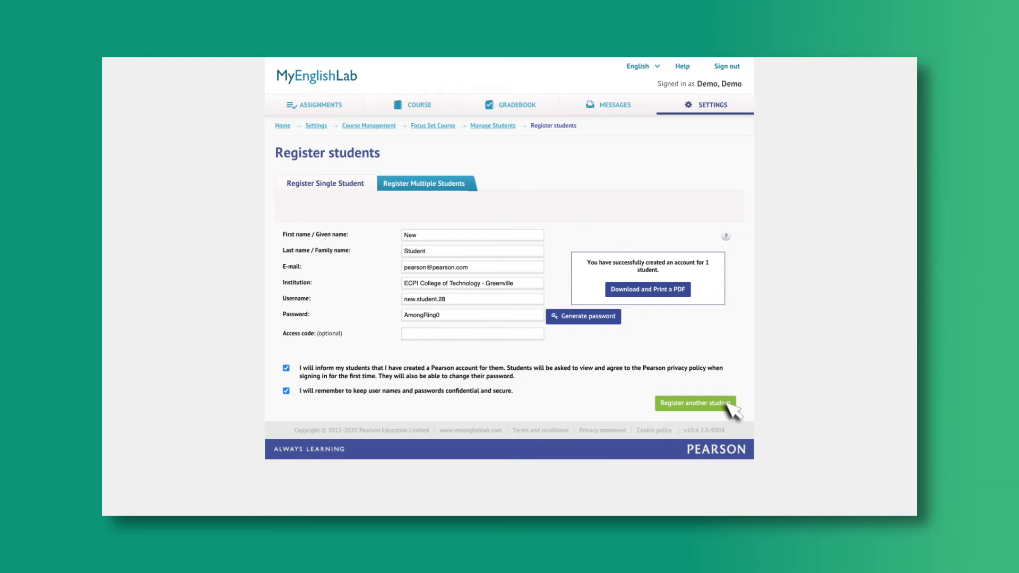
left_click(420, 105)
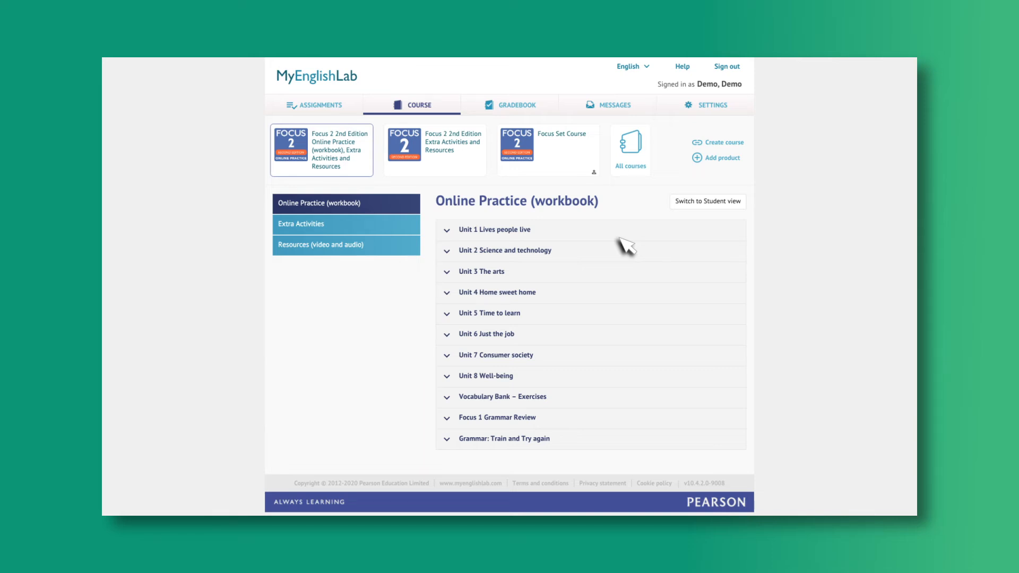
mouse_move(608, 224)
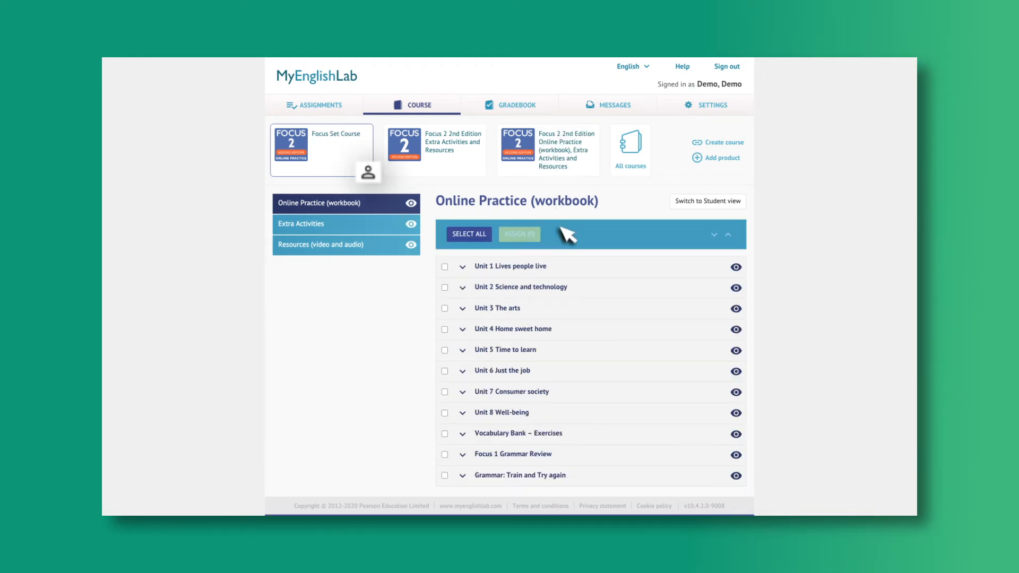
Expand Unit 1 and its 1.1 Vocabulary section to reveal Exercises 1, 2 and 3.
left_click(463, 265)
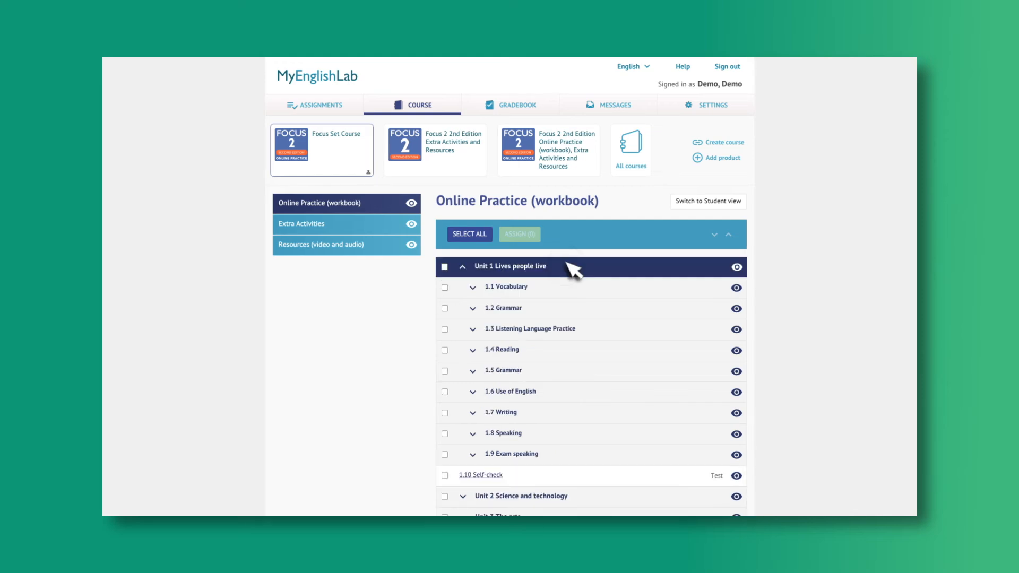
left_click(474, 287)
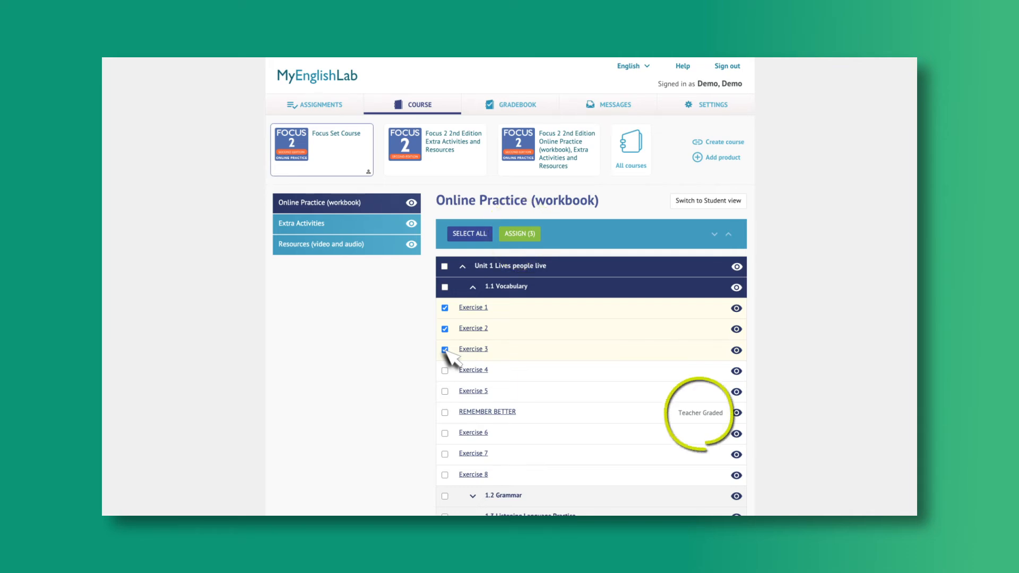
mouse_move(511, 265)
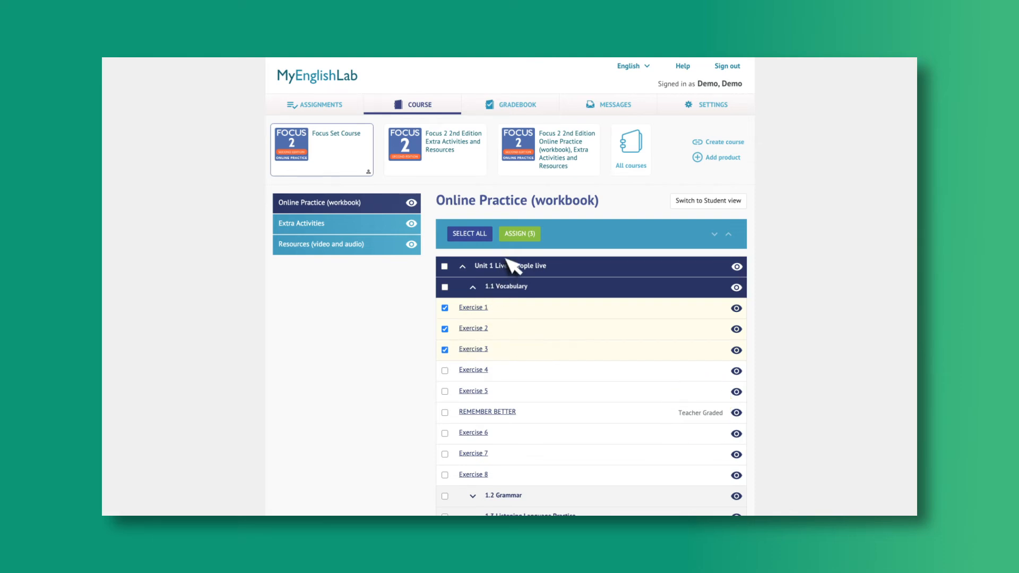
Assign the three exercises to the student, due 29 June 2020 with an immediate start.
left_click(519, 233)
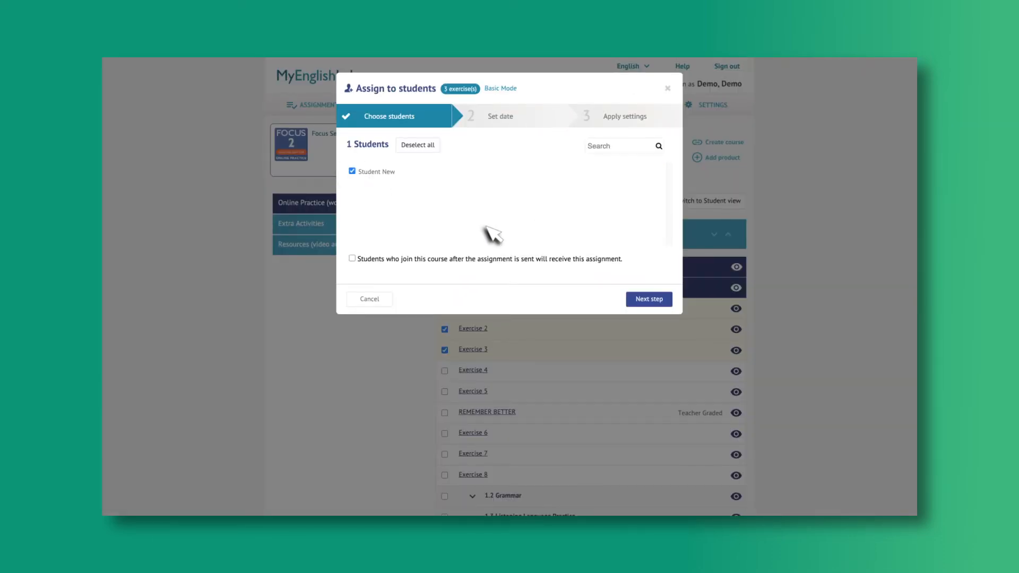
left_click(648, 299)
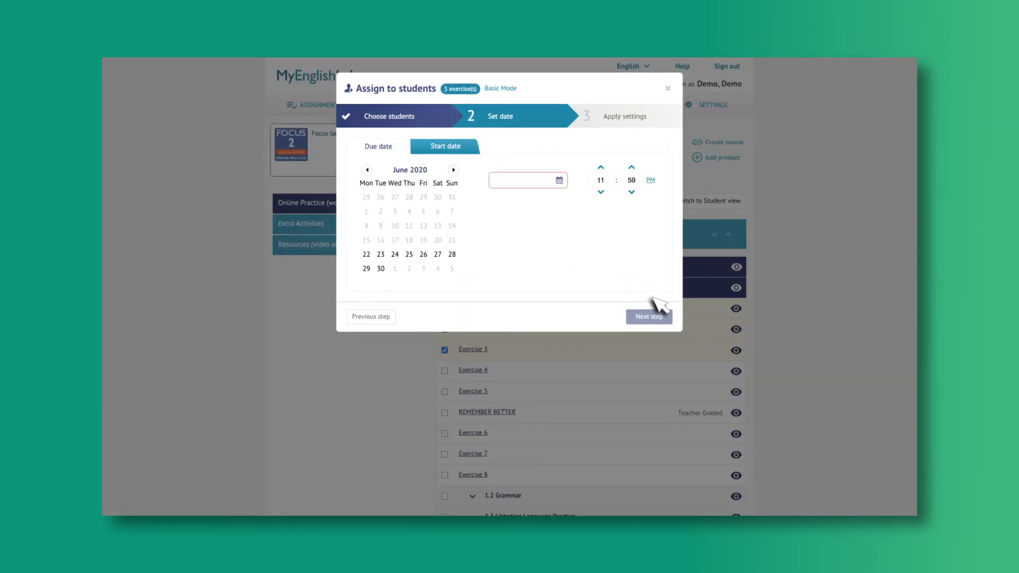
left_click(366, 269)
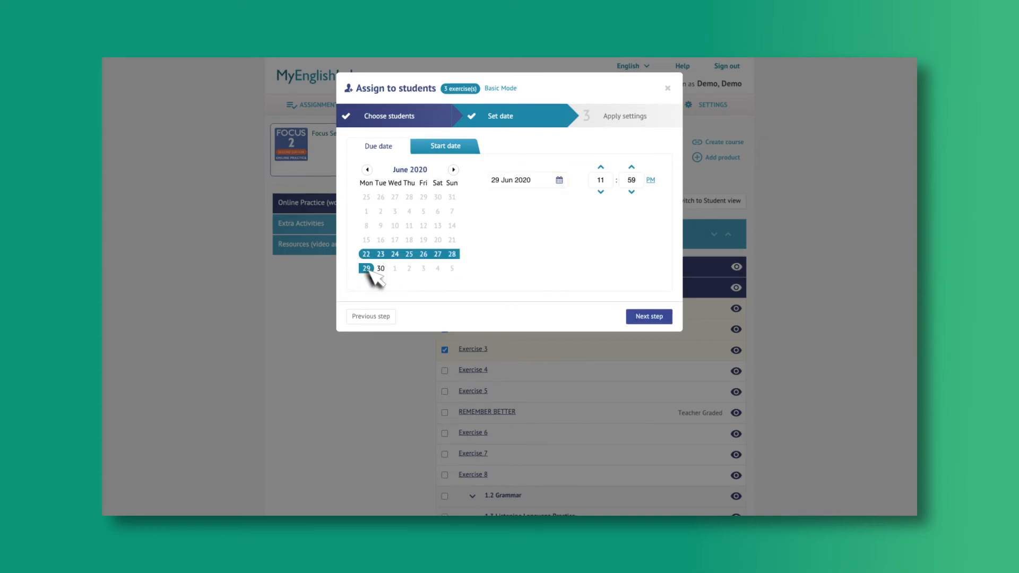
mouse_move(390, 265)
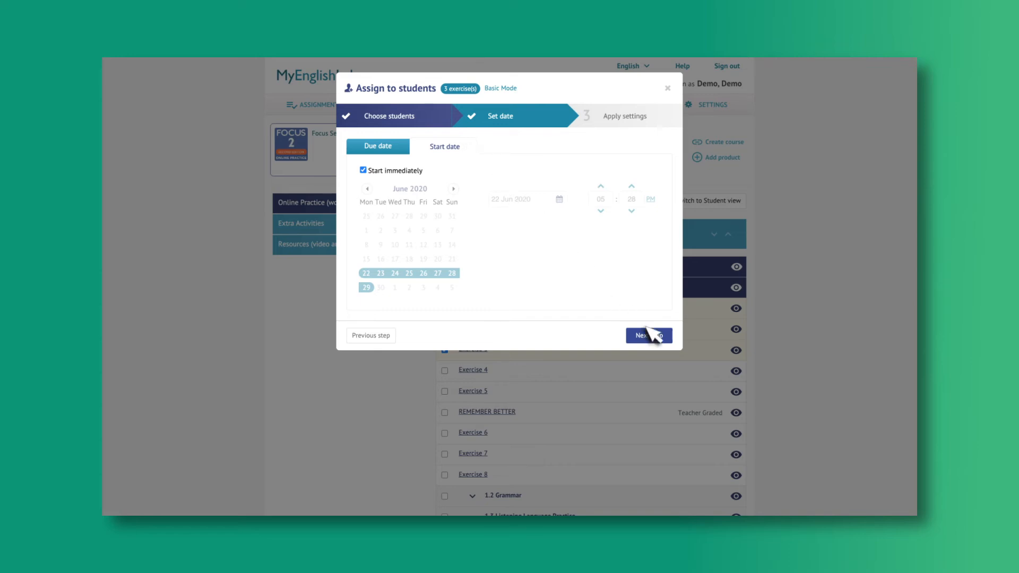
left_click(649, 336)
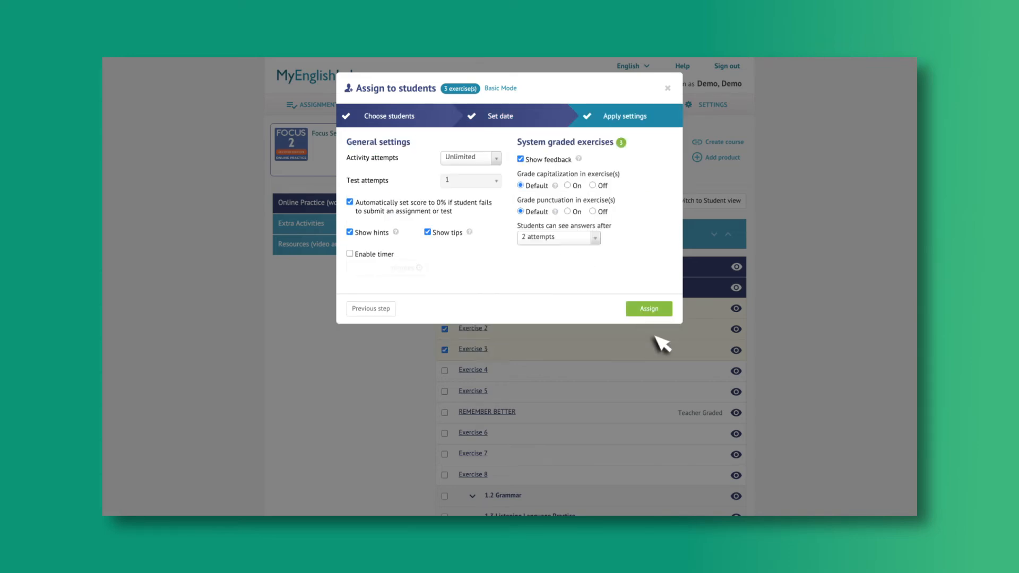
Enable a 10-minute timer and assign the three exercises.
left_click(496, 157)
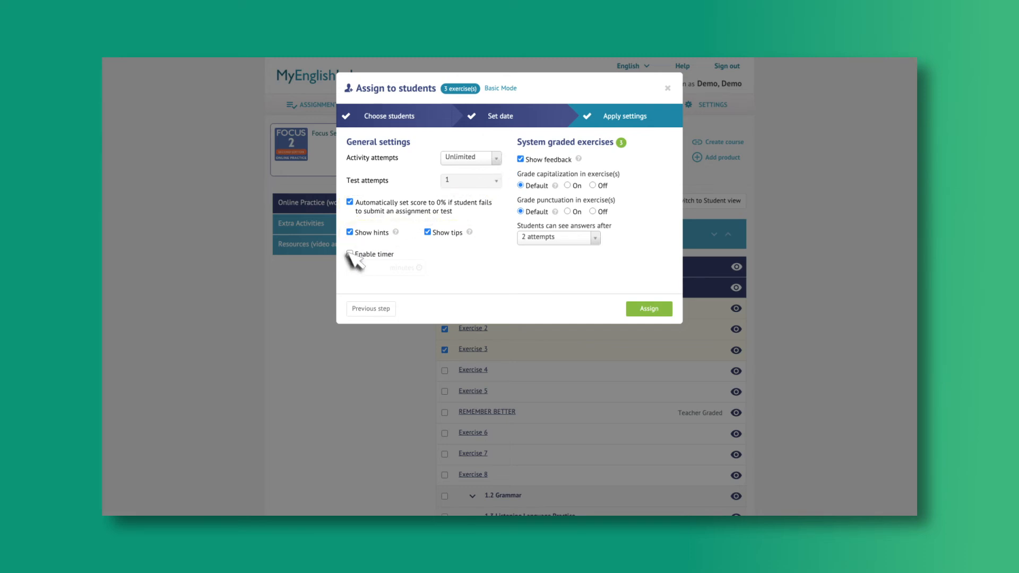
left_click(351, 254)
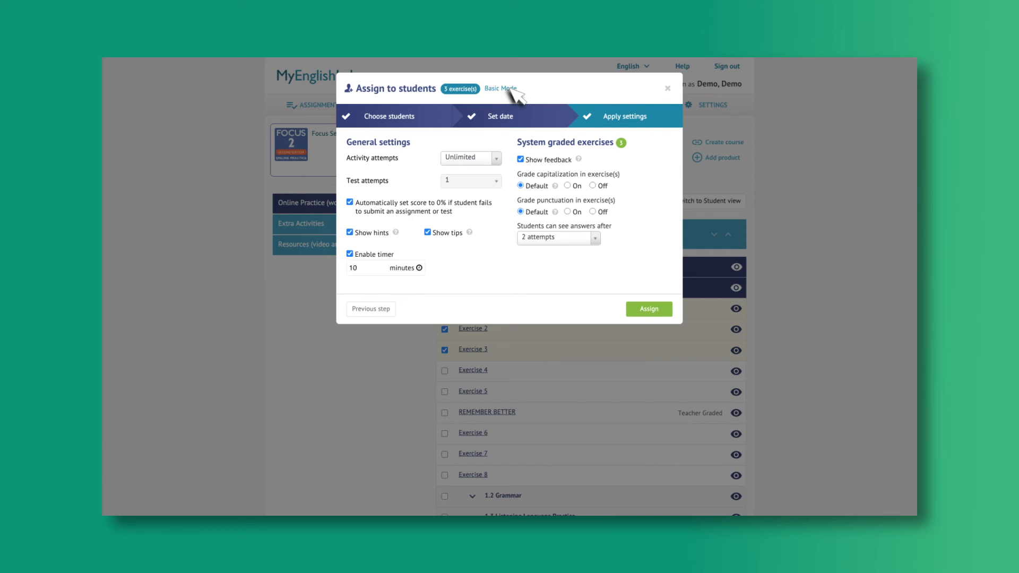
mouse_move(648, 308)
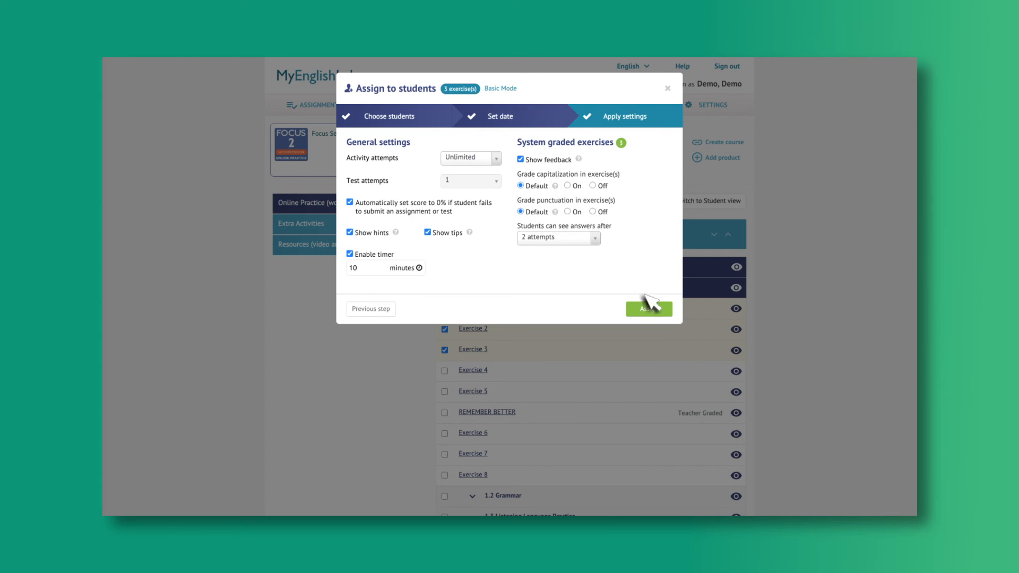
left_click(649, 309)
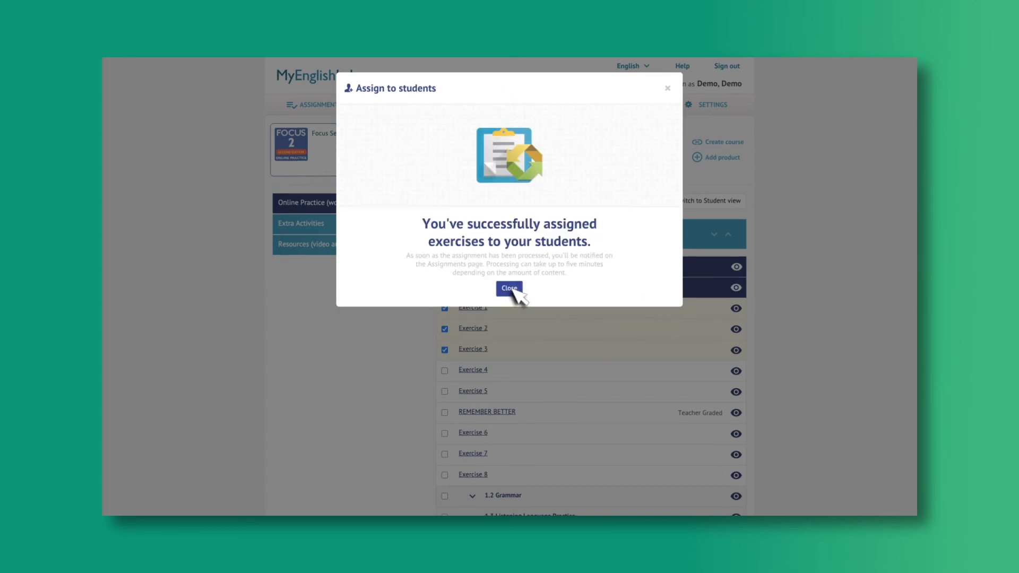
Close the confirmation and reminder, then reopen the Online Practice course from the Pearson portal.
left_click(509, 287)
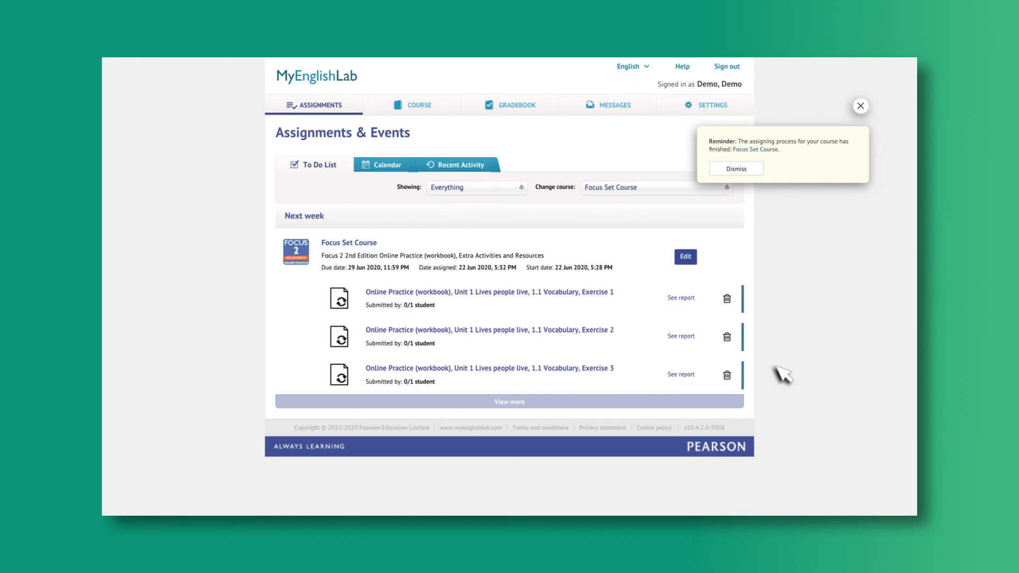
mouse_move(867, 113)
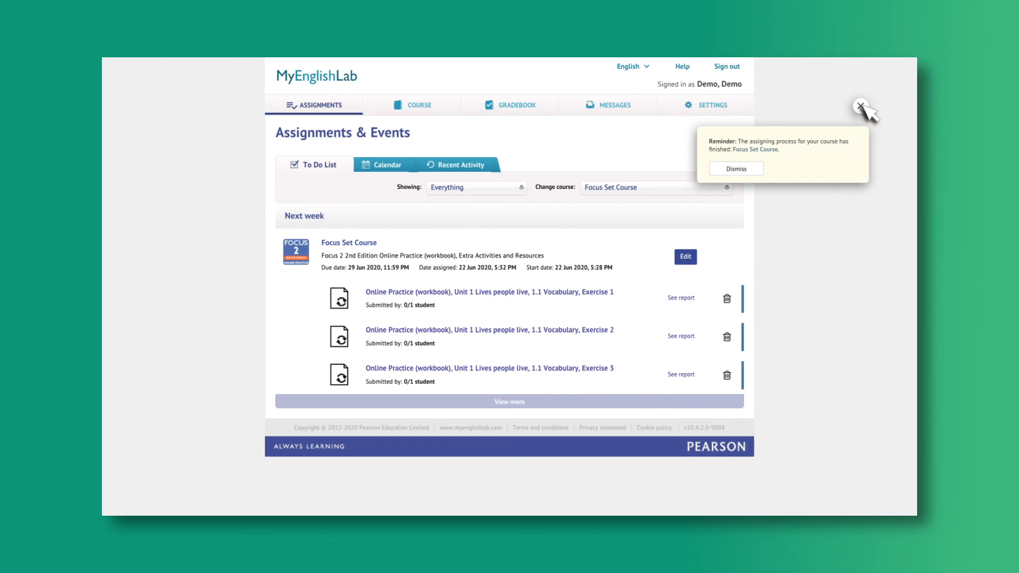
left_click(860, 106)
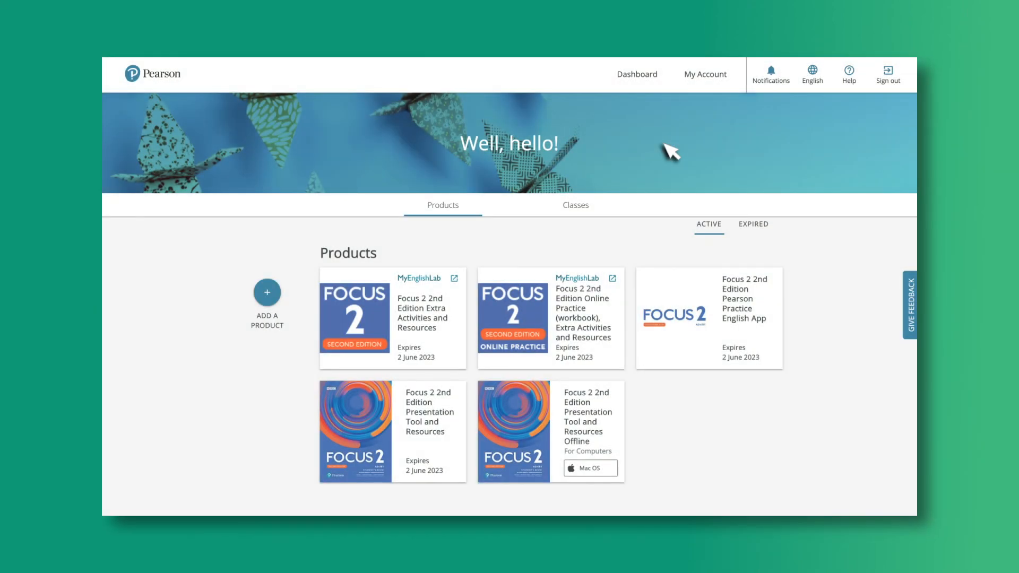
left_click(576, 278)
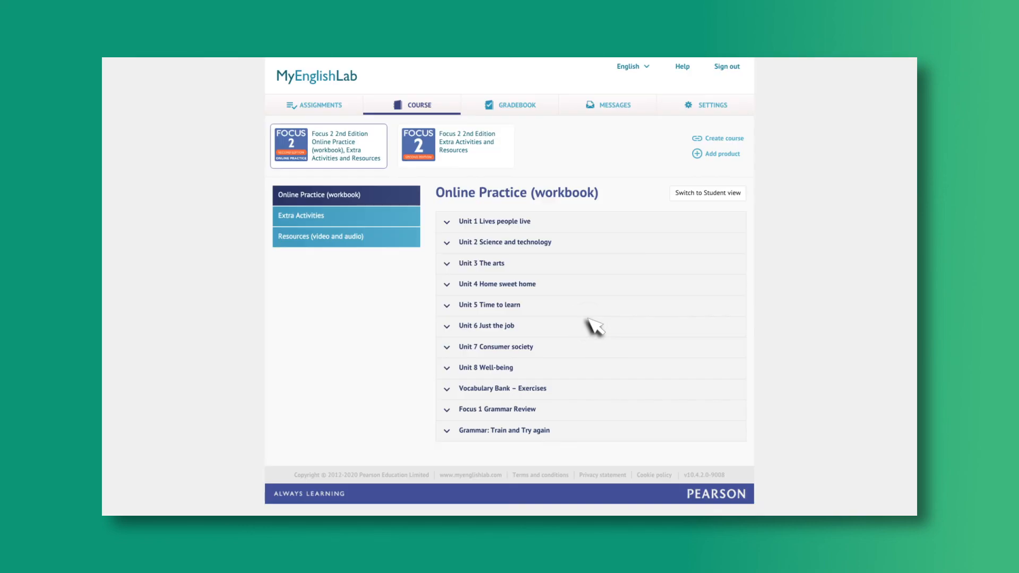